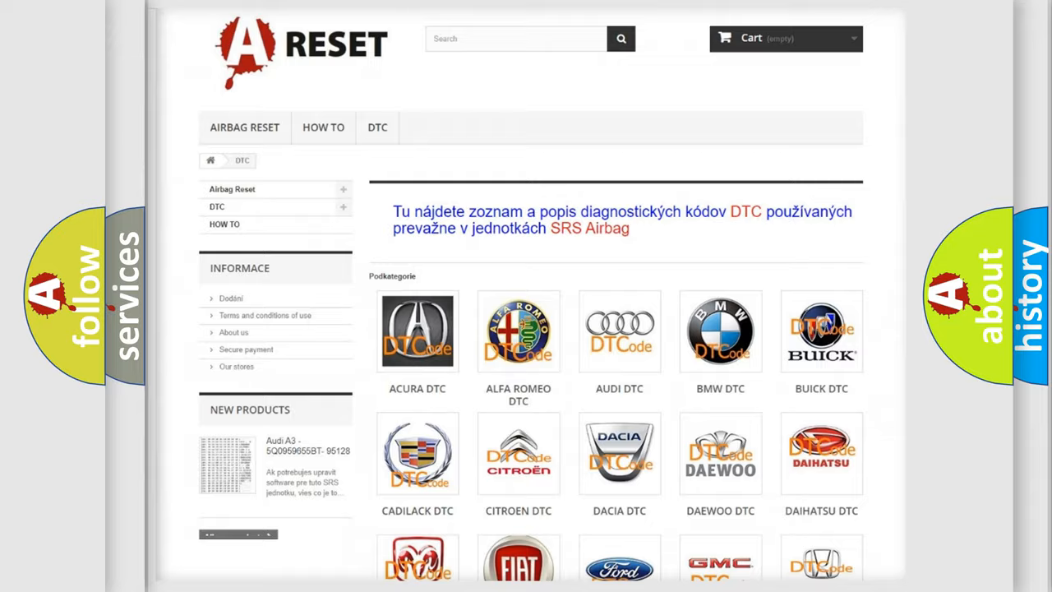
Scroll the DTC brand grid to the Jeep tile and open its diagnostic code list
scroll(down, 3)
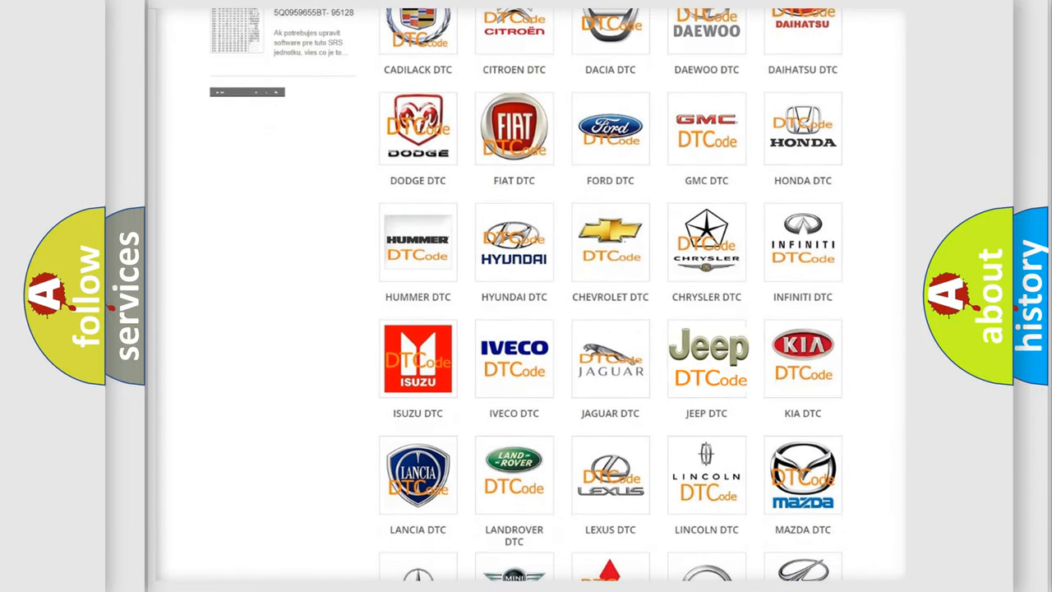
click(706, 358)
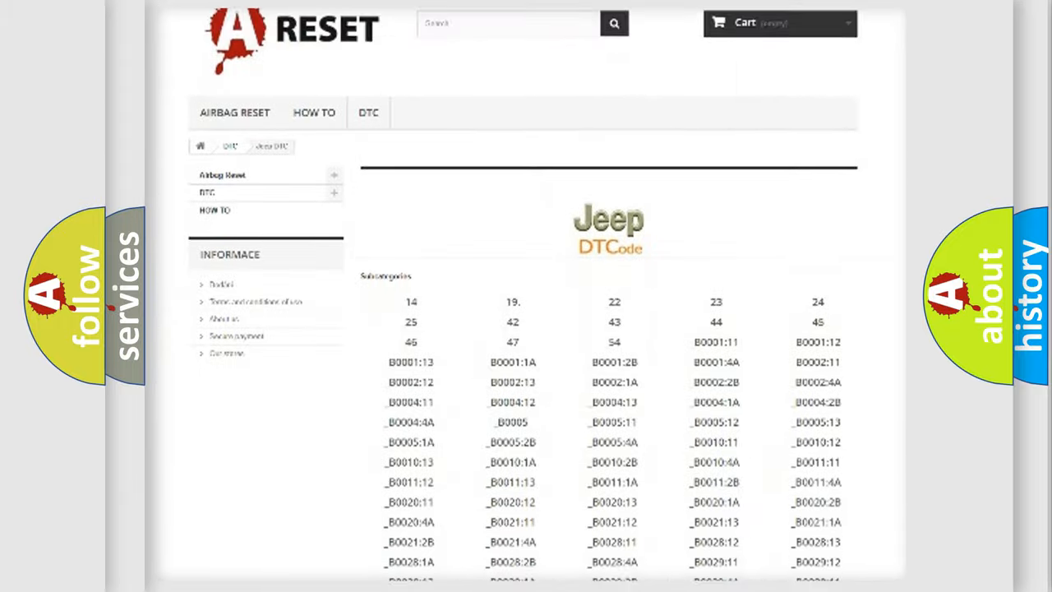
scroll(down, 3)
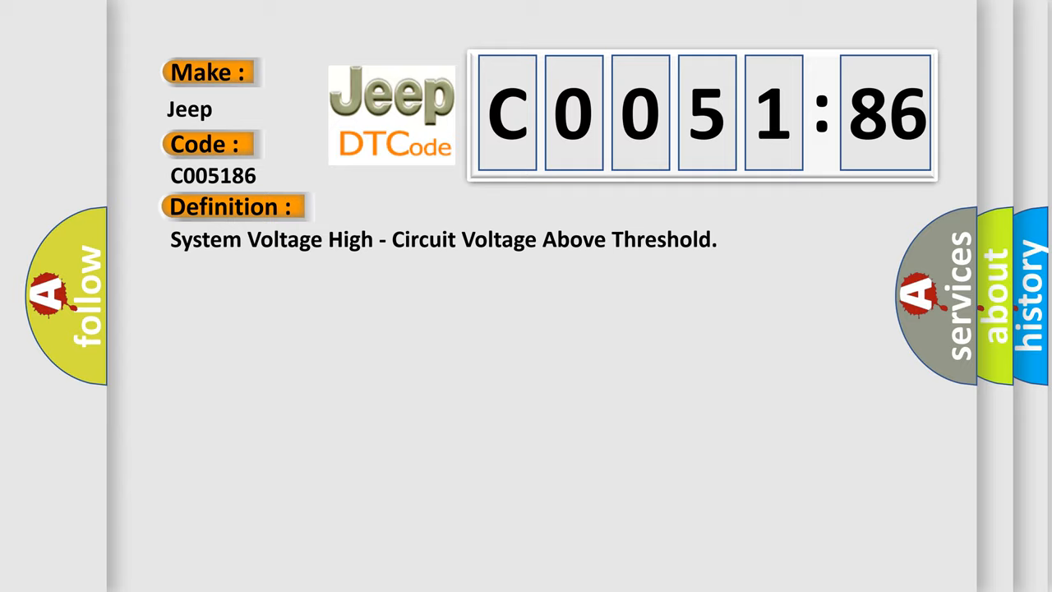
Advance the slide to reveal the Electronic Shift Module description for code C005186
click(427, 206)
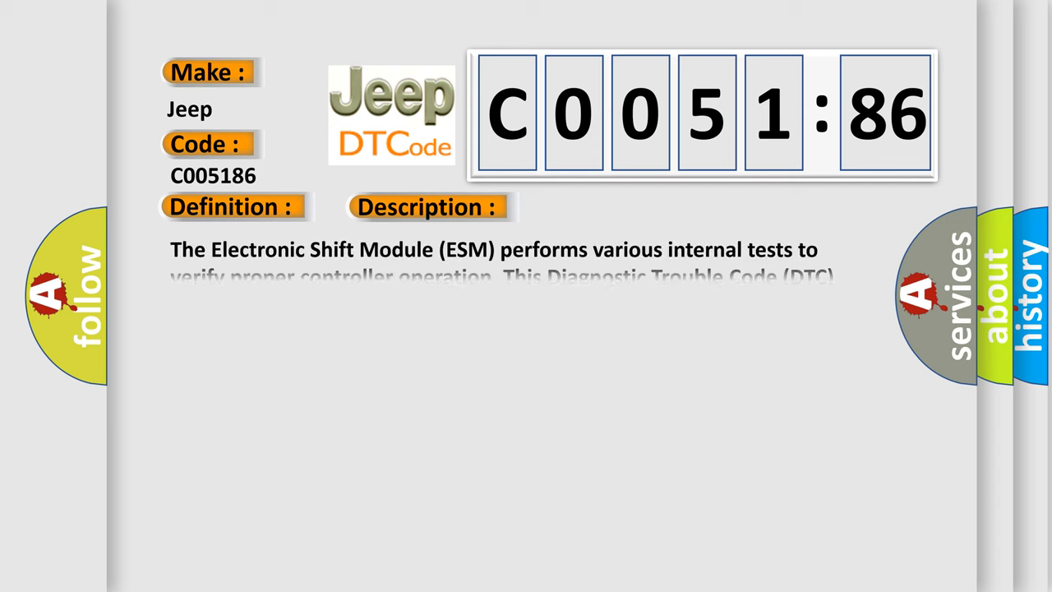